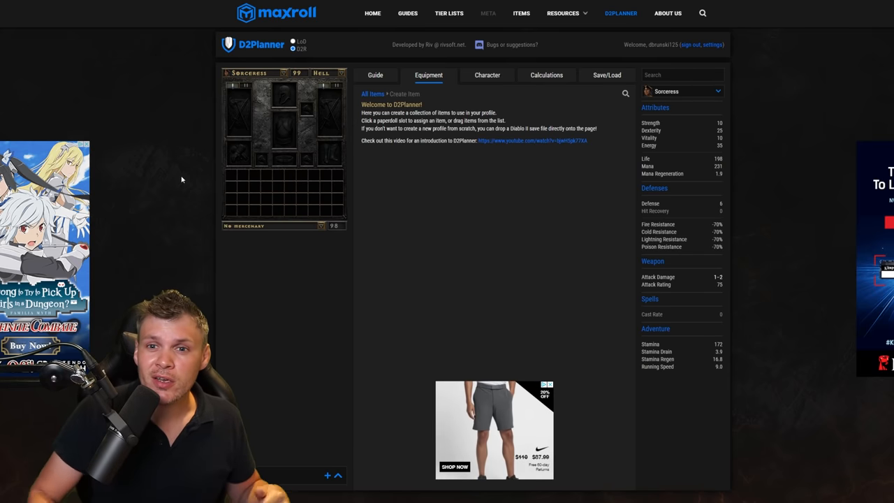
# Browse Save/Load > My Profiles, then return to the Equipment tab with the mercenary added.
pyautogui.click(606, 76)
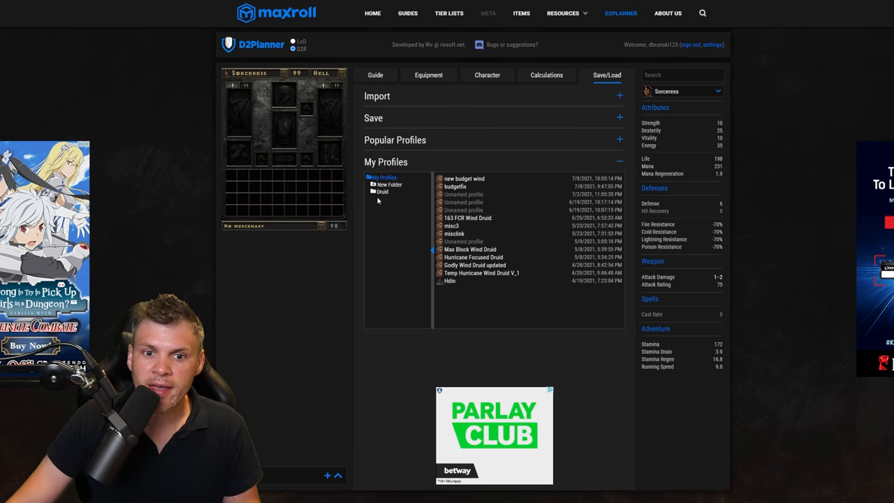
pyautogui.click(383, 191)
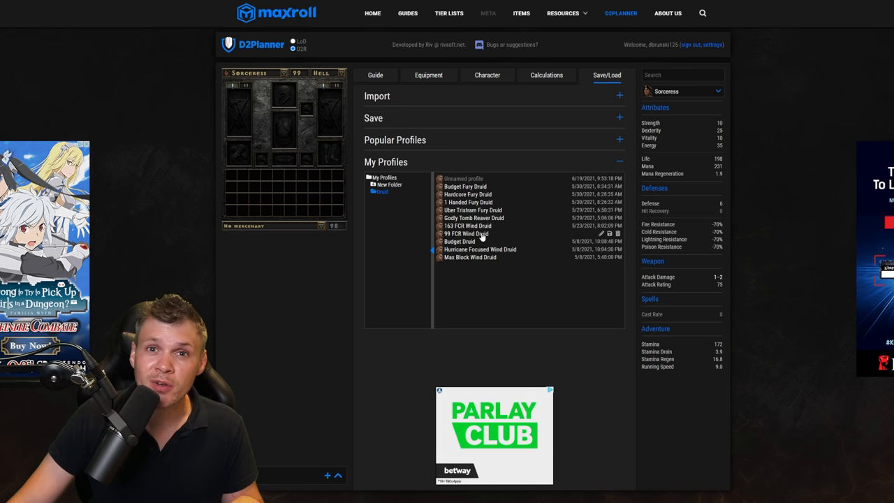
pyautogui.click(427, 75)
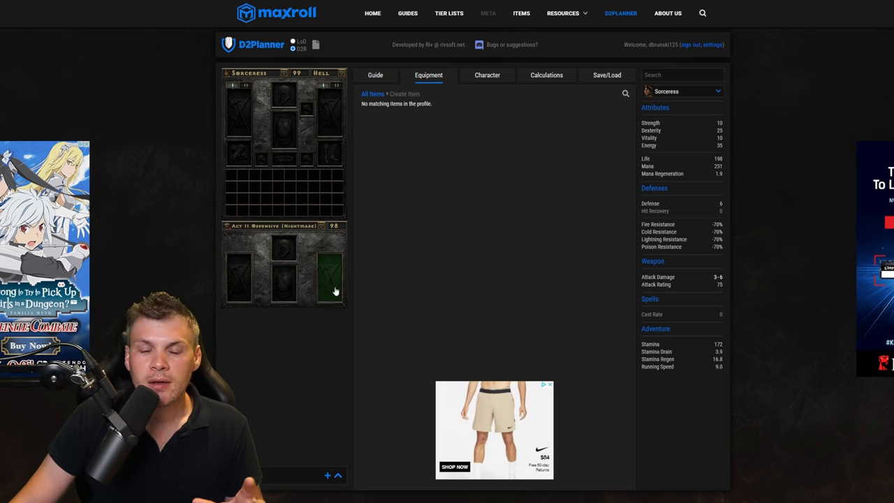
# Equip a Harlequin Crest helm with 1 socket holding an Ist rune.
pyautogui.click(282, 101)
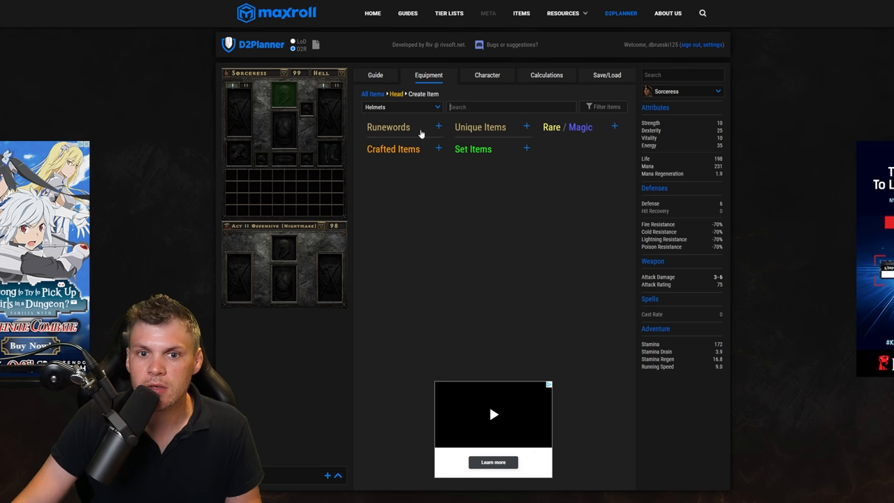
pyautogui.moveTo(533, 136)
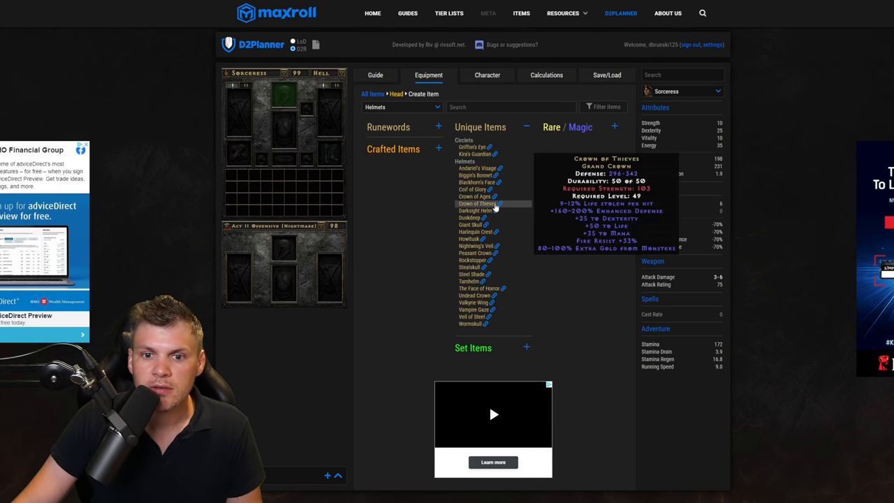
pyautogui.click(475, 232)
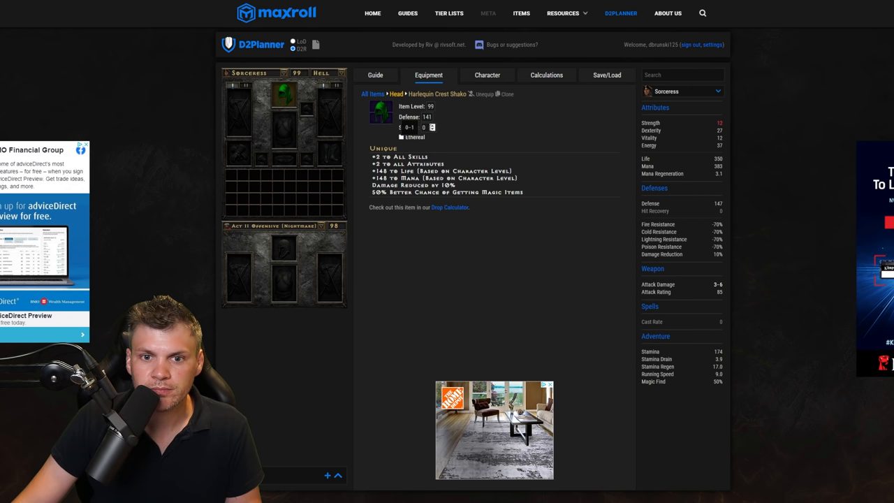
pyautogui.click(433, 126)
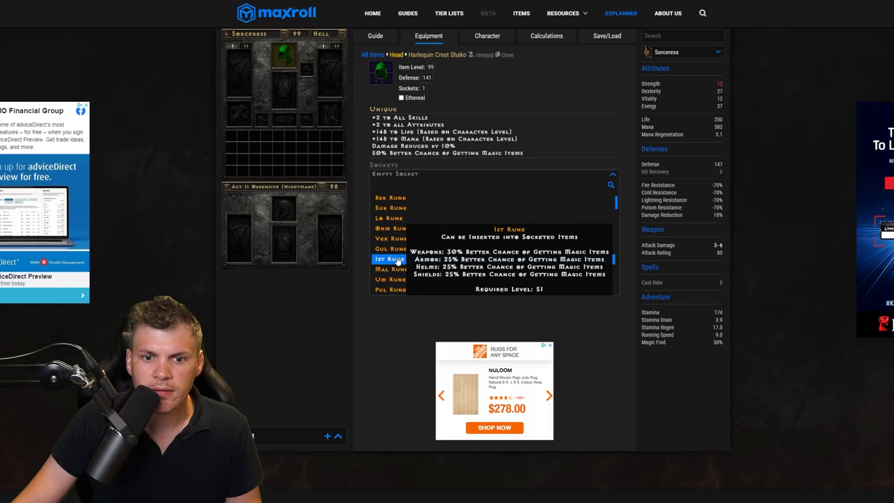
pyautogui.click(384, 258)
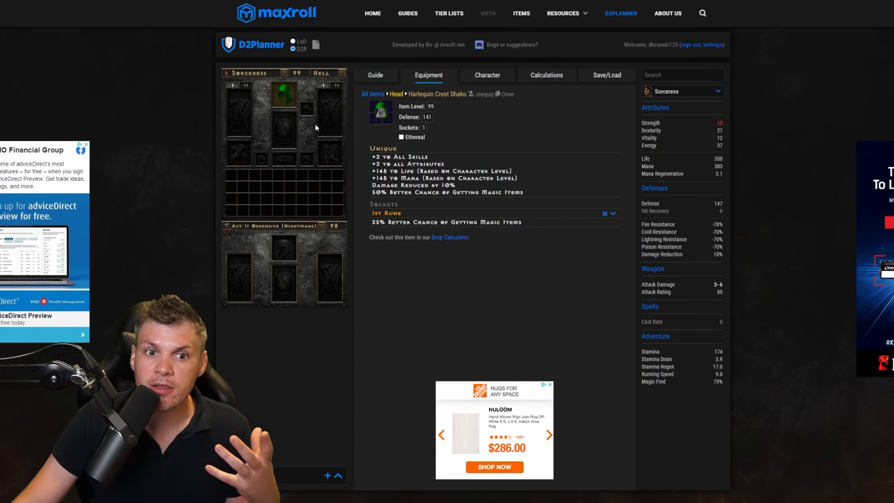
pyautogui.click(328, 108)
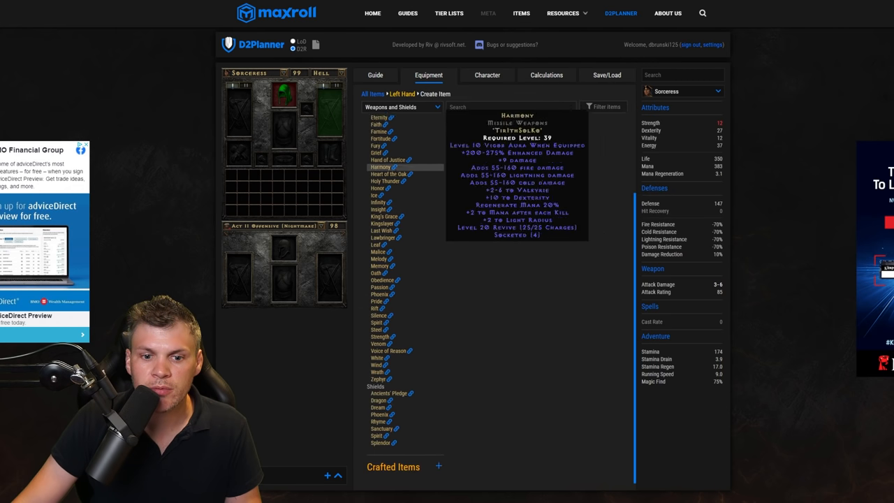
# Create a Spirit runeword shield on a Monarch base for the off-hand slot.
pyautogui.click(380, 346)
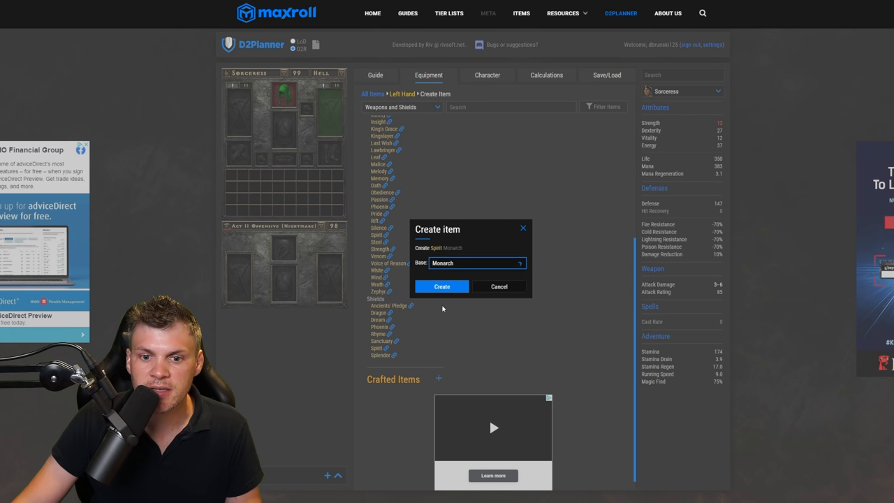
pyautogui.click(441, 286)
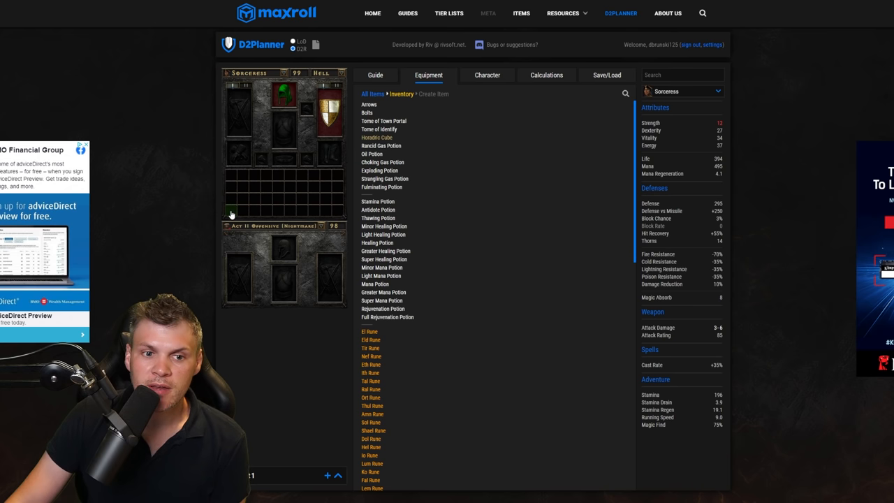
# Add a Sorceress-skills Hellfire Torch and an Annihilus charm to the inventory.
pyautogui.click(433, 93)
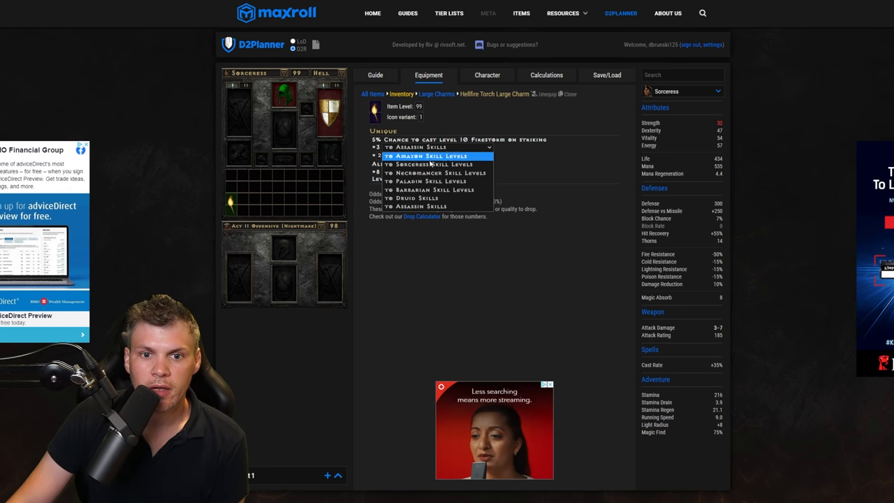
pyautogui.click(422, 165)
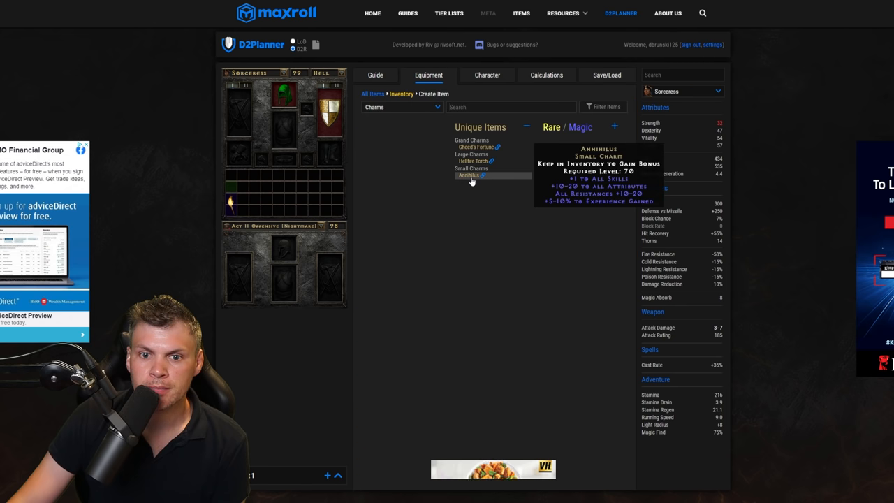
pyautogui.click(469, 176)
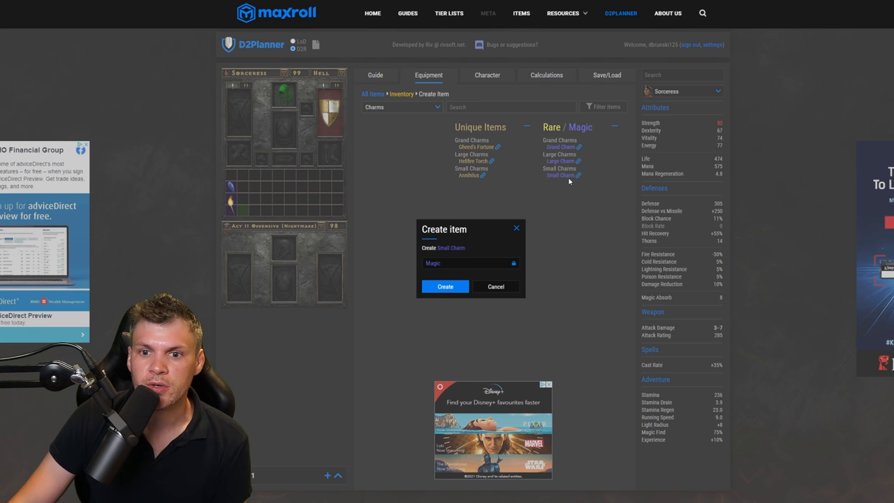
# Create a magic Small Charm of Good Luck and add two more copies.
pyautogui.click(445, 286)
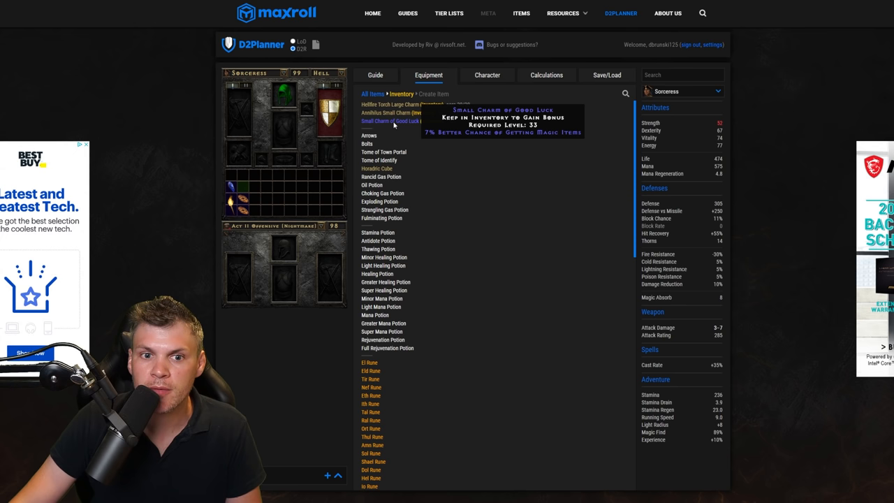
pyautogui.click(395, 120)
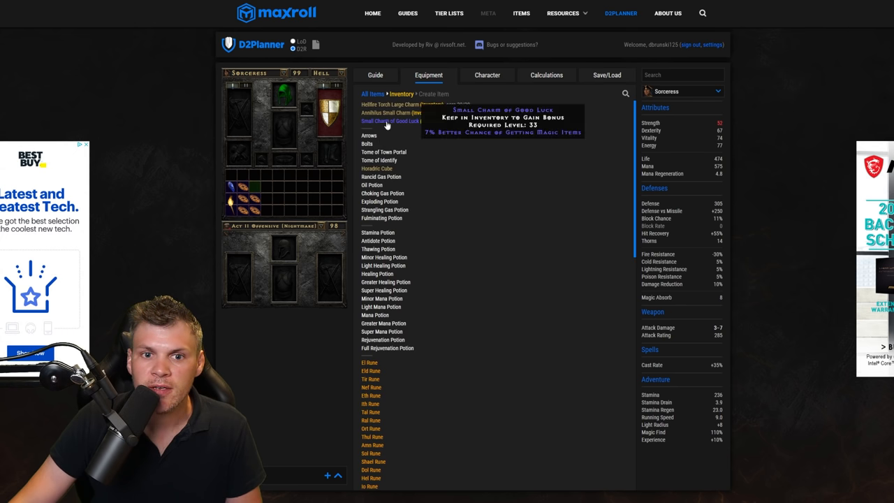
pyautogui.click(394, 120)
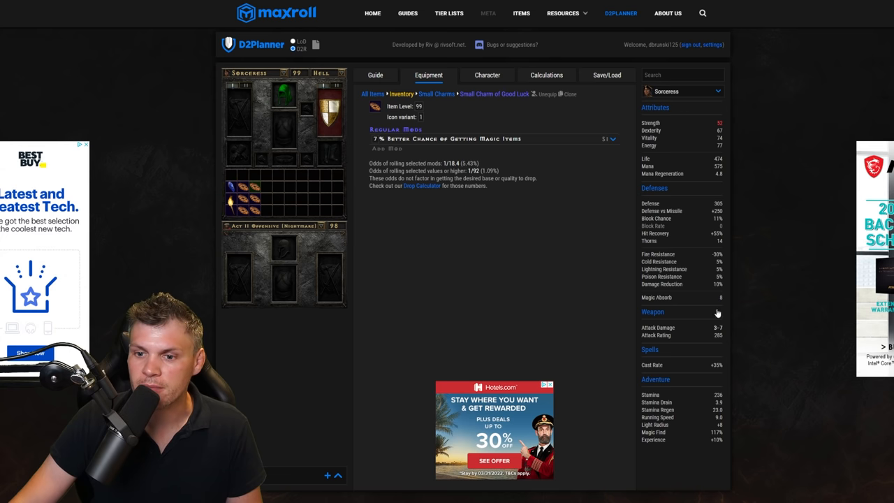
pyautogui.moveTo(724, 298)
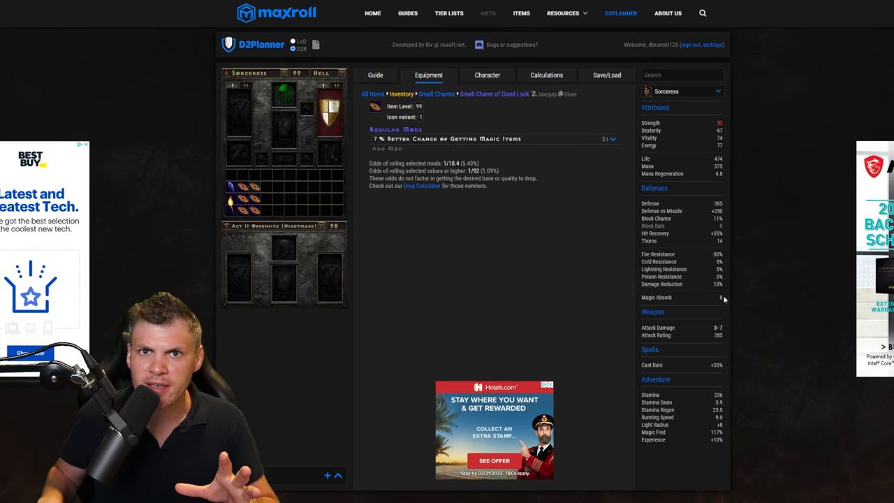
pyautogui.moveTo(541, 246)
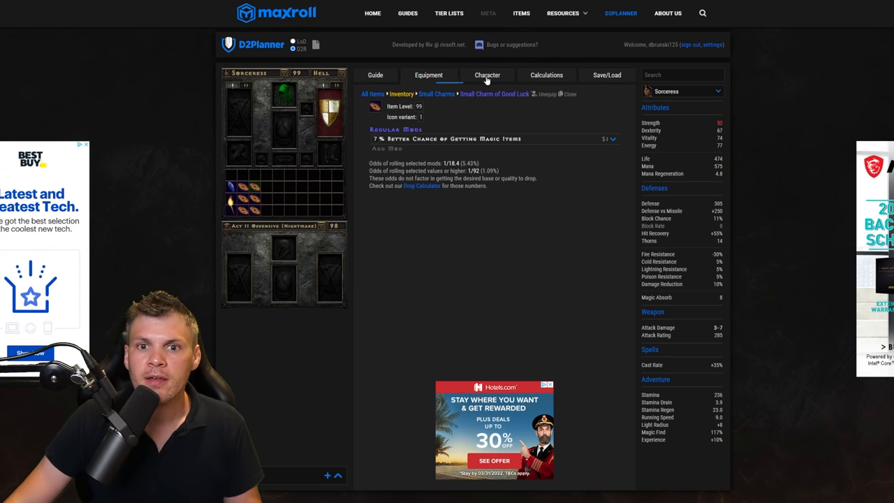
# Invest skill points, then put 156 attribute points into Strength and the rest into Vitality.
pyautogui.click(486, 75)
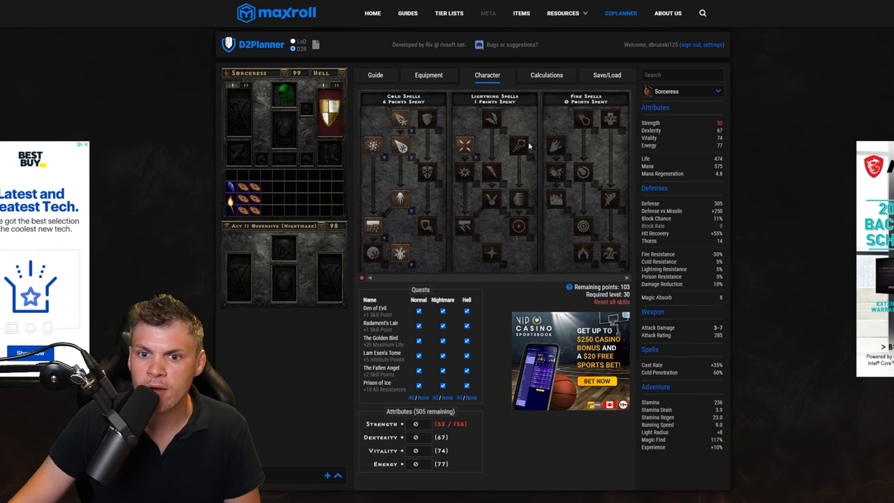
pyautogui.click(516, 145)
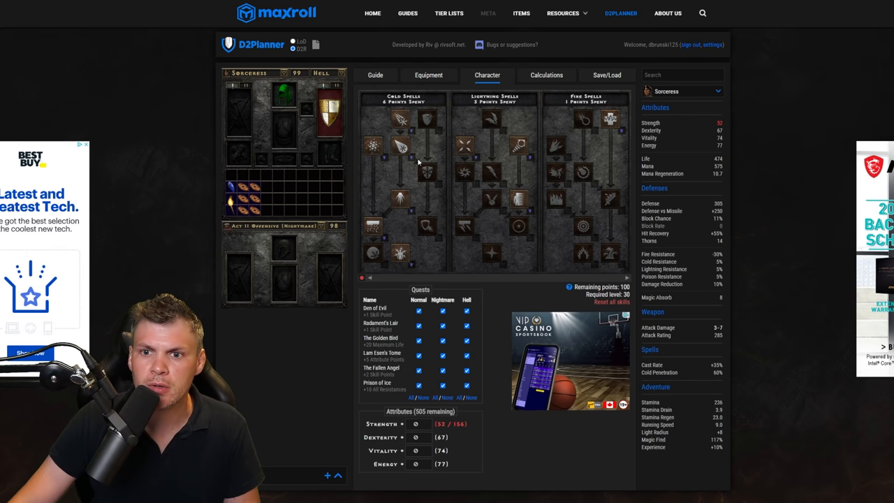
pyautogui.scroll(-3)
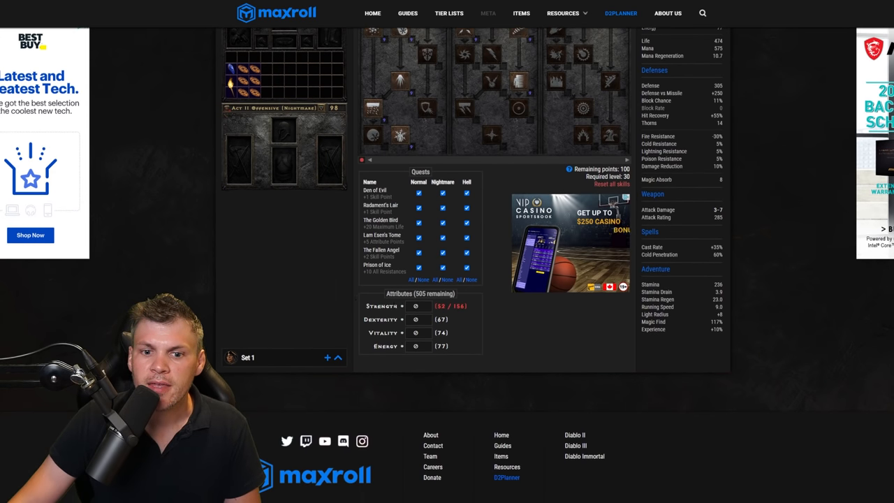
pyautogui.click(402, 306)
pyautogui.write('156')
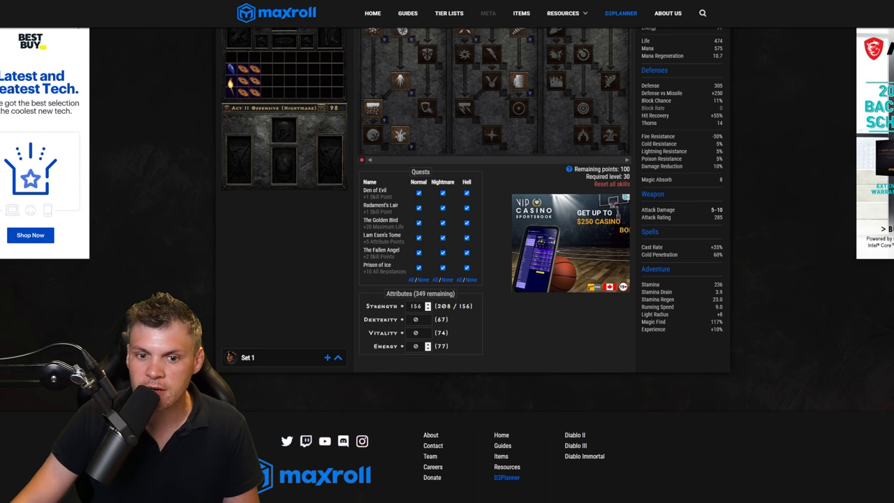
pyautogui.click(416, 333)
pyautogui.write('349')
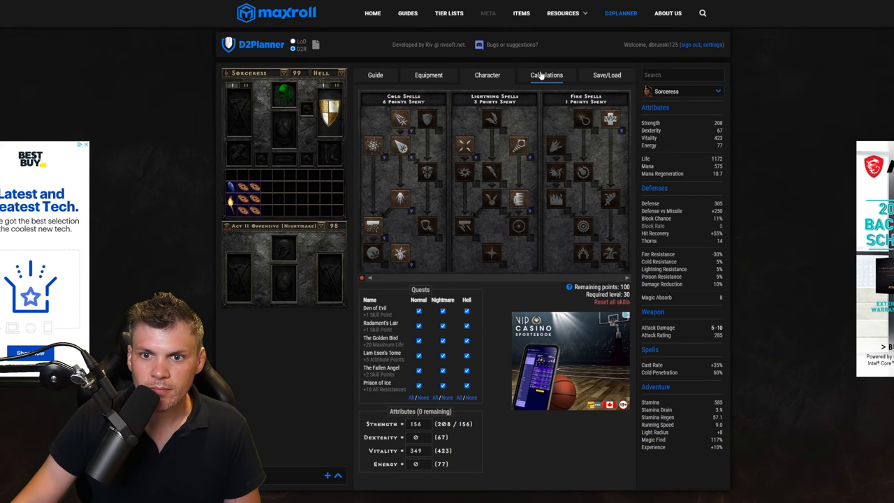
# Review the Player per-skill damage calculations, then begin a weapon item.
pyautogui.click(546, 76)
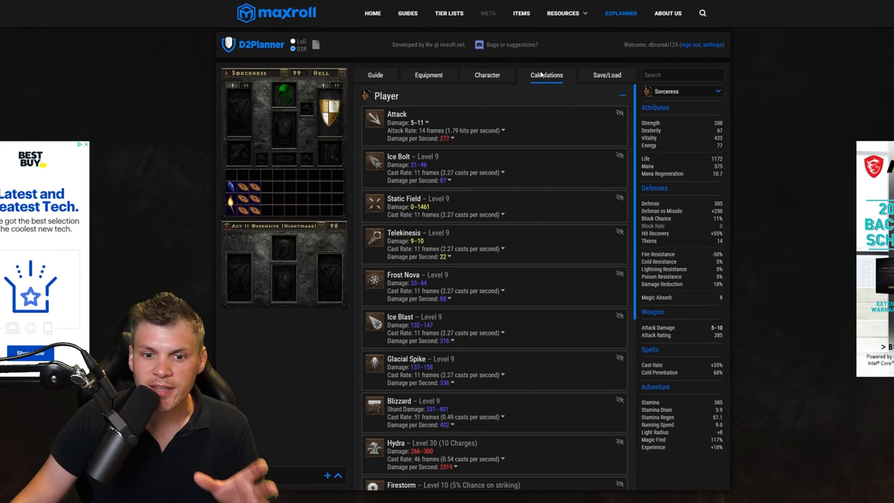
pyautogui.moveTo(251, 91)
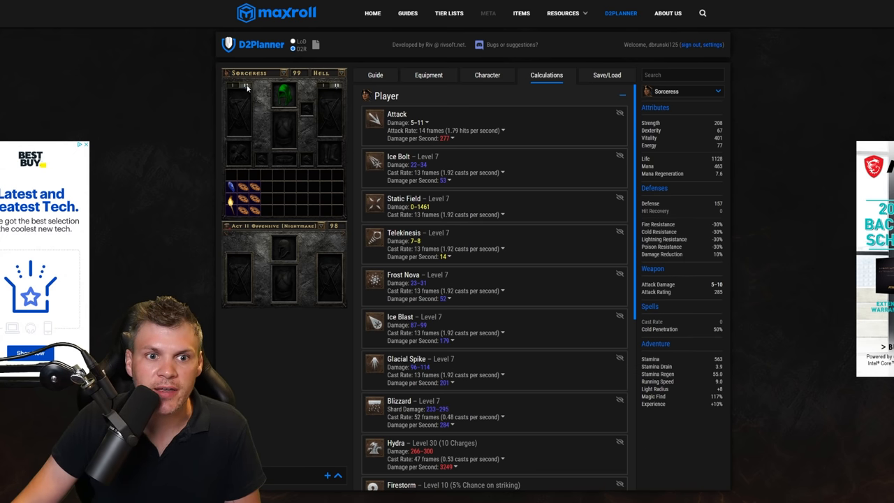
pyautogui.click(427, 76)
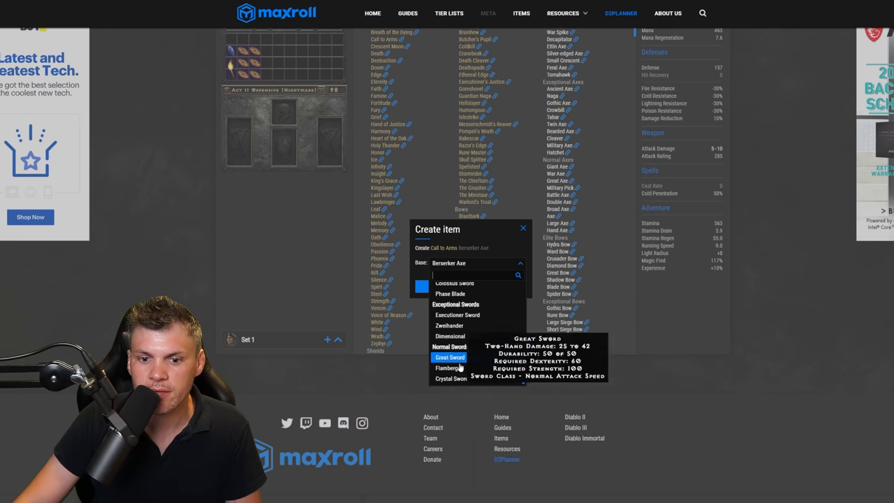
# Build Call to Arms on a Crystal Sword base and return to the Calculations view.
pyautogui.click(522, 229)
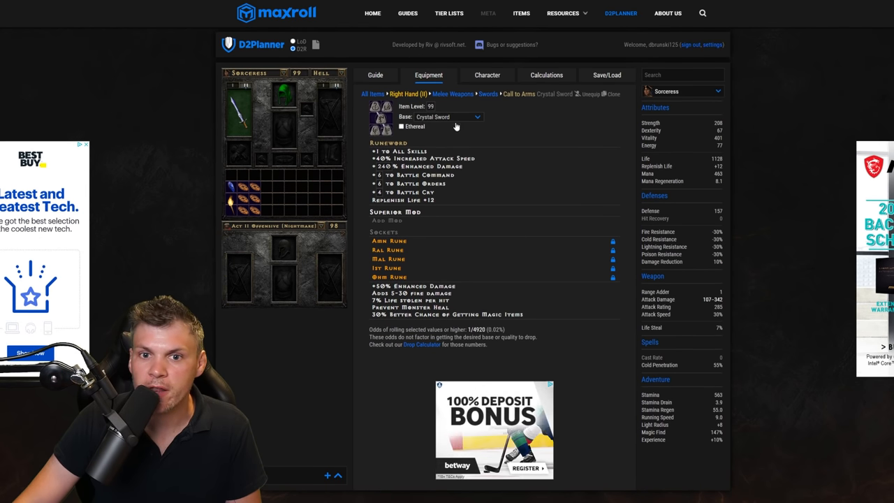
pyautogui.click(546, 76)
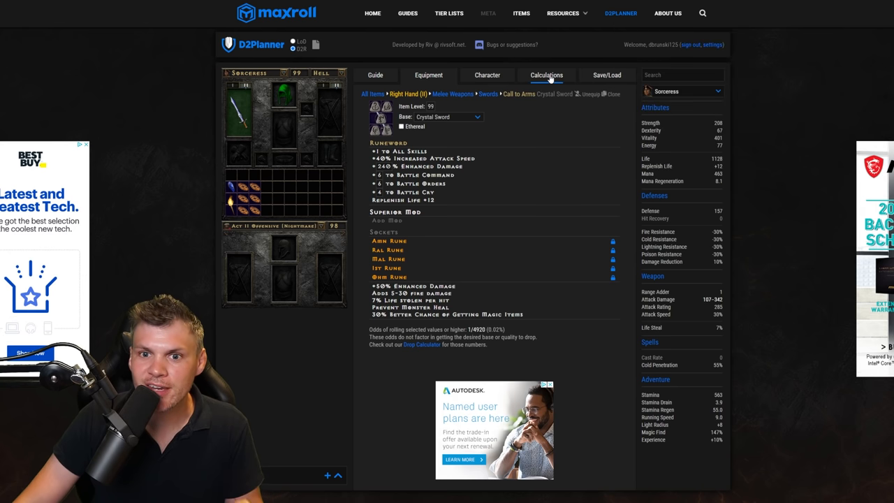
pyautogui.click(546, 75)
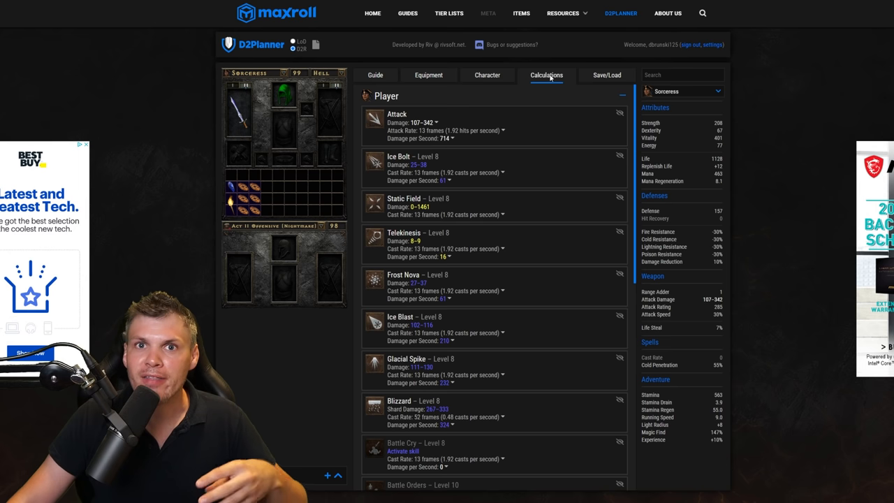
pyautogui.moveTo(545, 86)
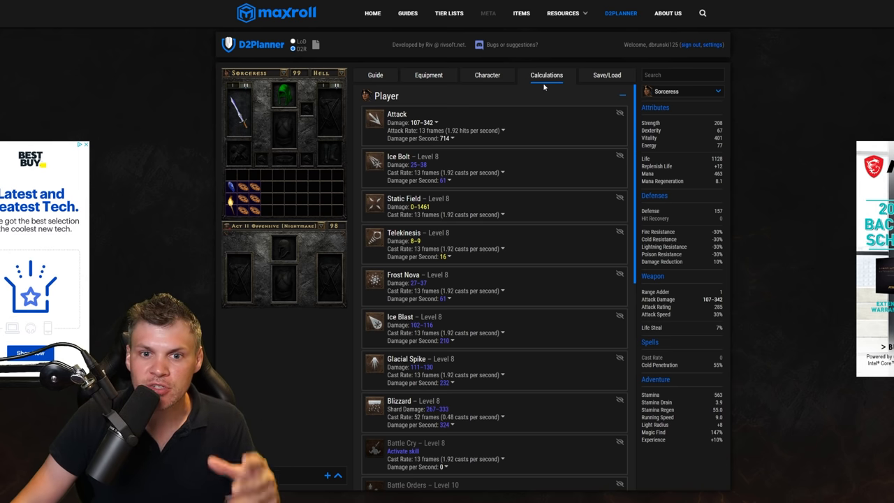
# Scroll the calculations to check life and resistances with Battle Orders applied.
pyautogui.scroll(-3)
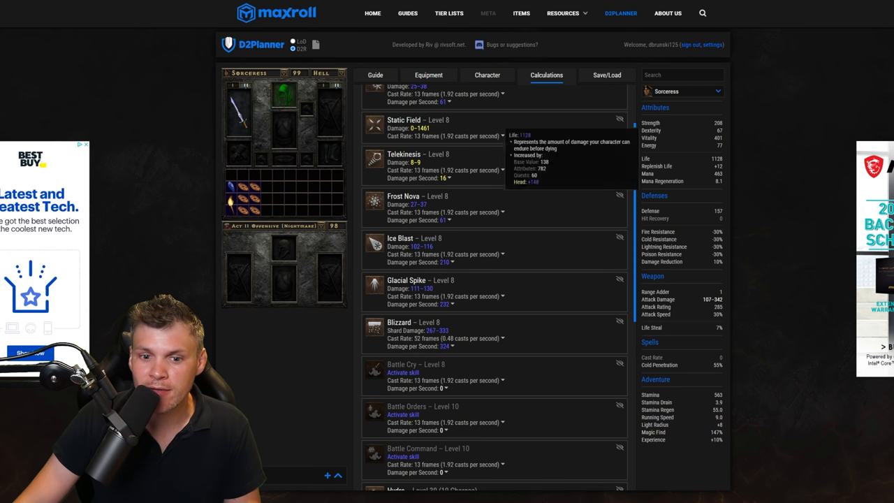
pyautogui.moveTo(405, 418)
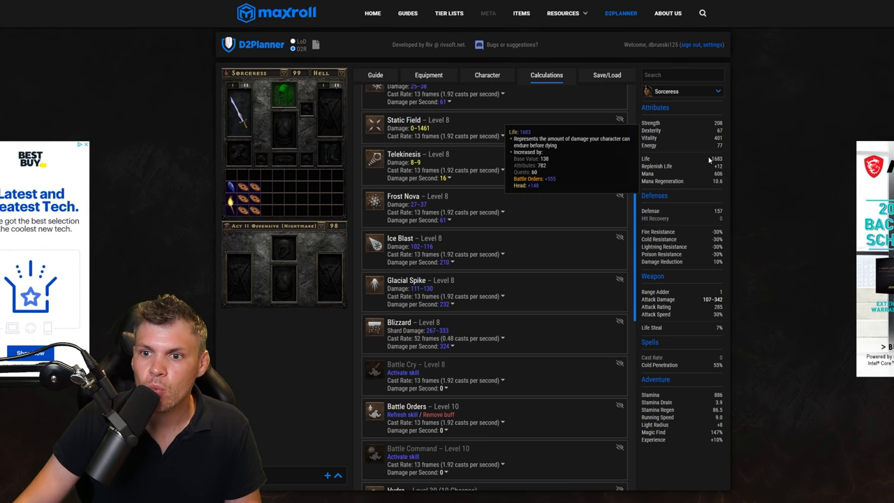
pyautogui.moveTo(757, 169)
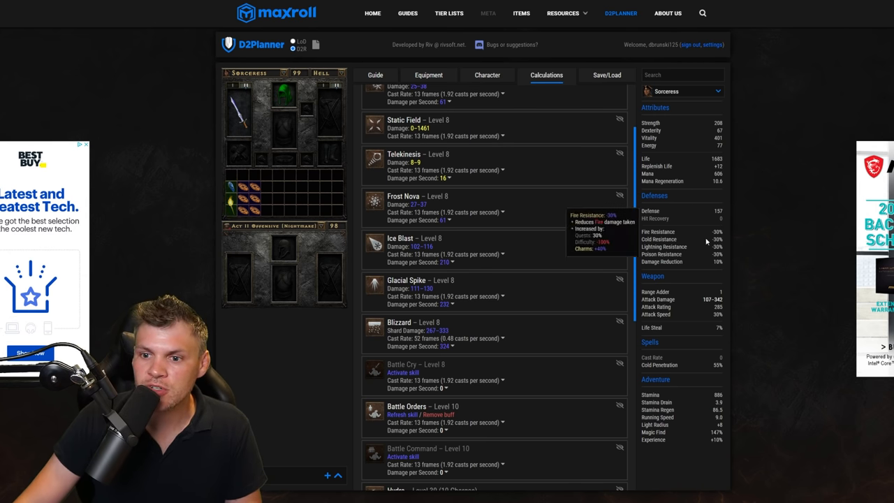
pyautogui.moveTo(742, 260)
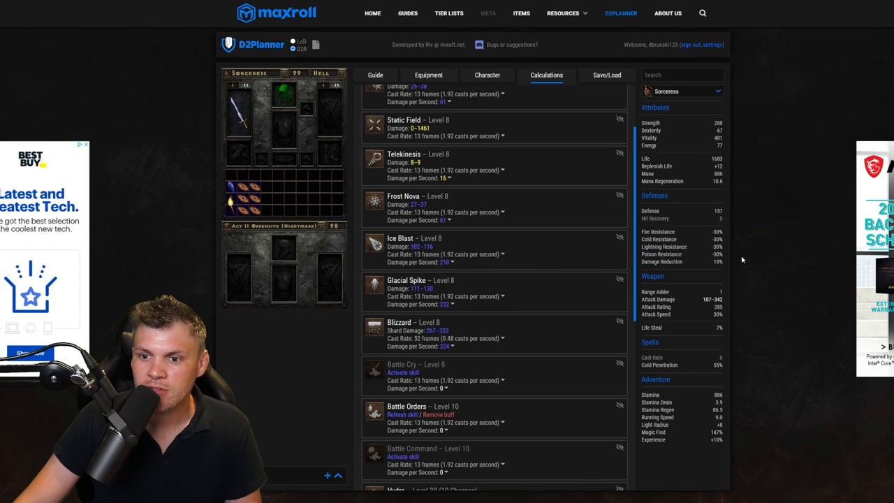
pyautogui.moveTo(697, 360)
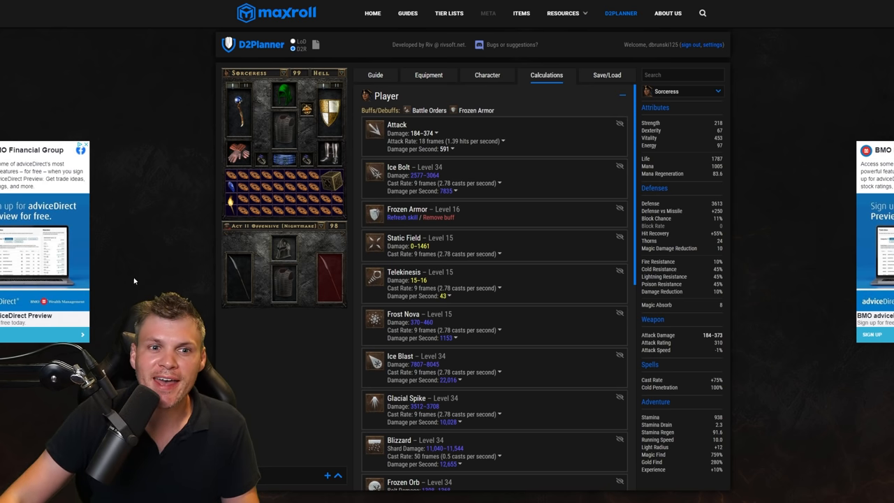
pyautogui.moveTo(285, 129)
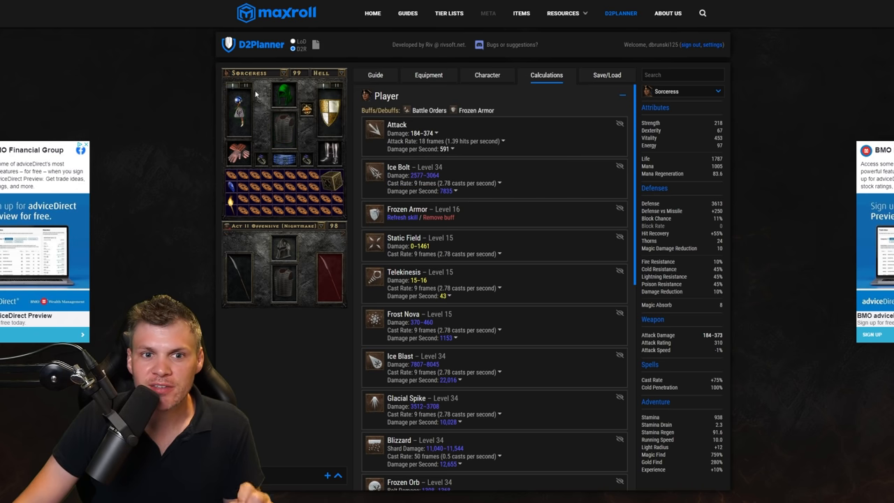
pyautogui.moveTo(305, 110)
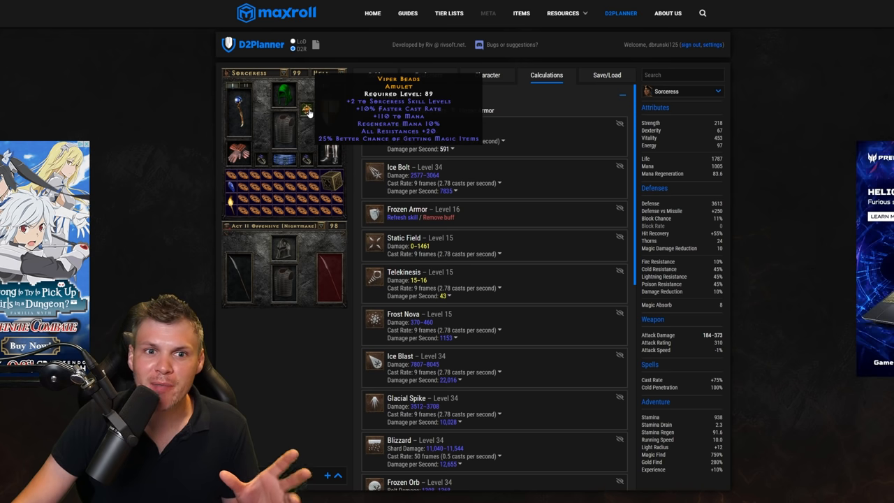
pyautogui.moveTo(264, 162)
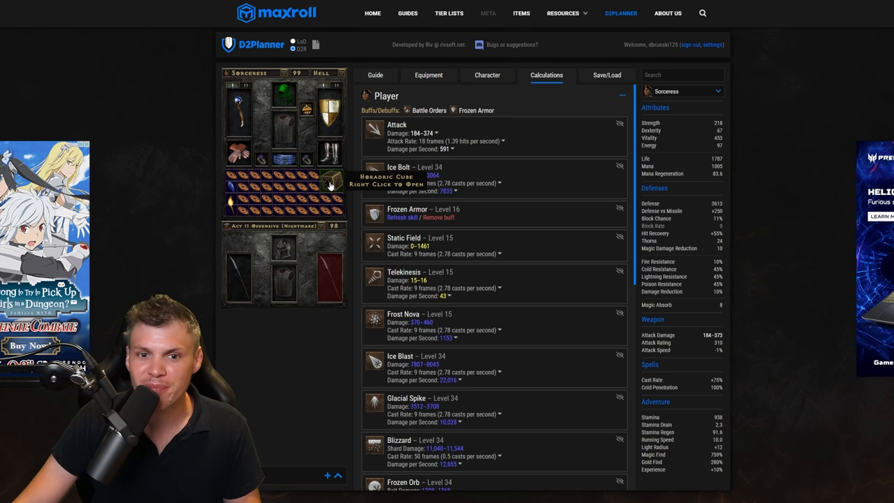
pyautogui.moveTo(279, 249)
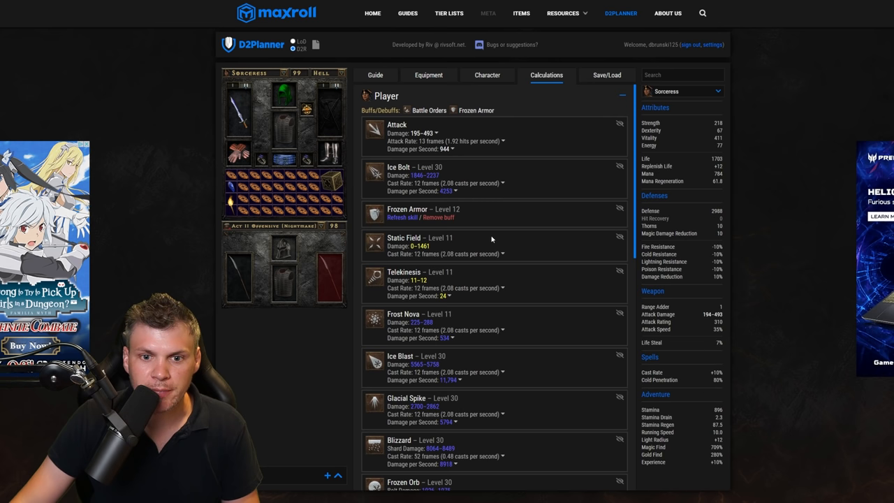
# Scroll through Calculations toward the Mercenary section of the finished build.
pyautogui.scroll(-3)
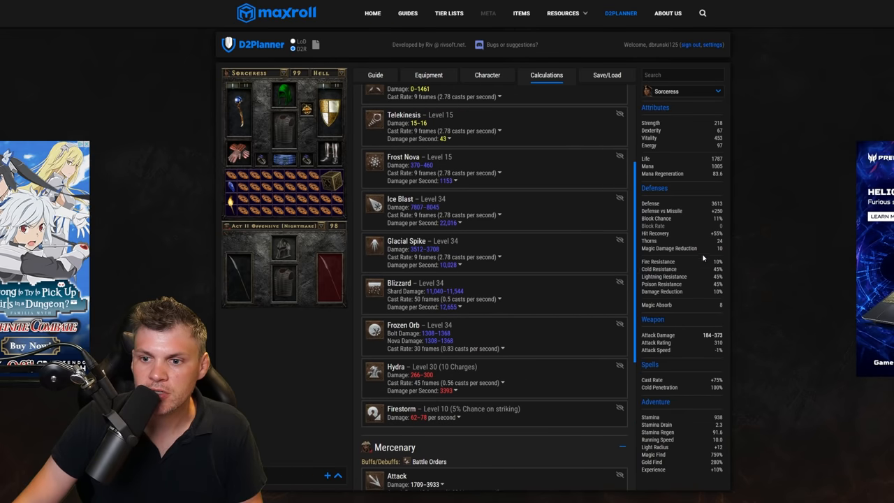
pyautogui.moveTo(667, 249)
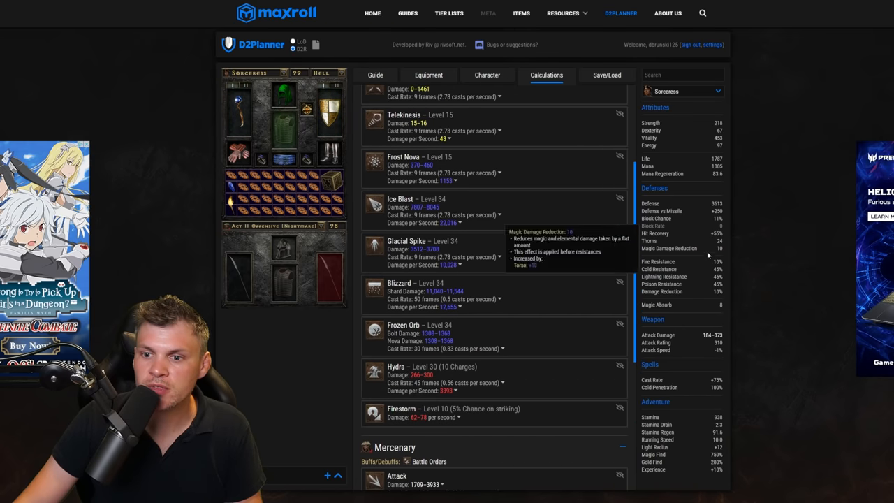